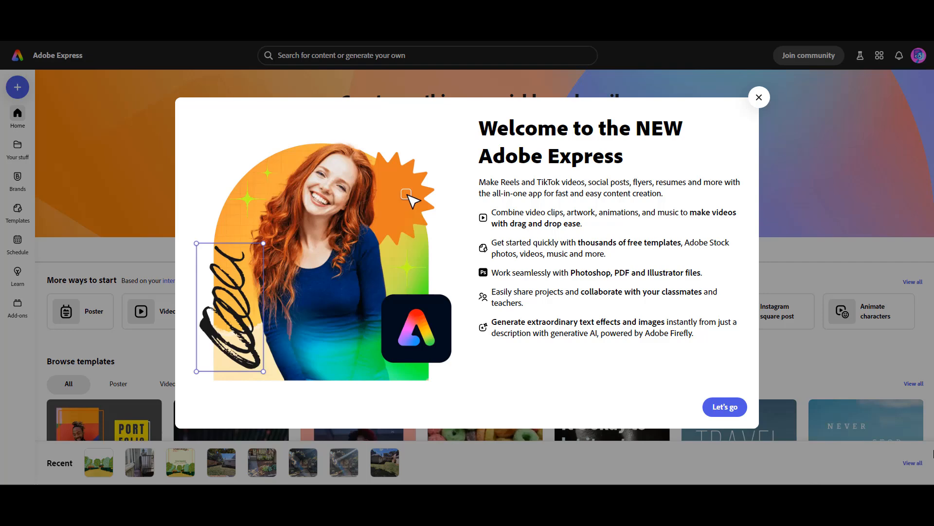
mouse_move(873, 191)
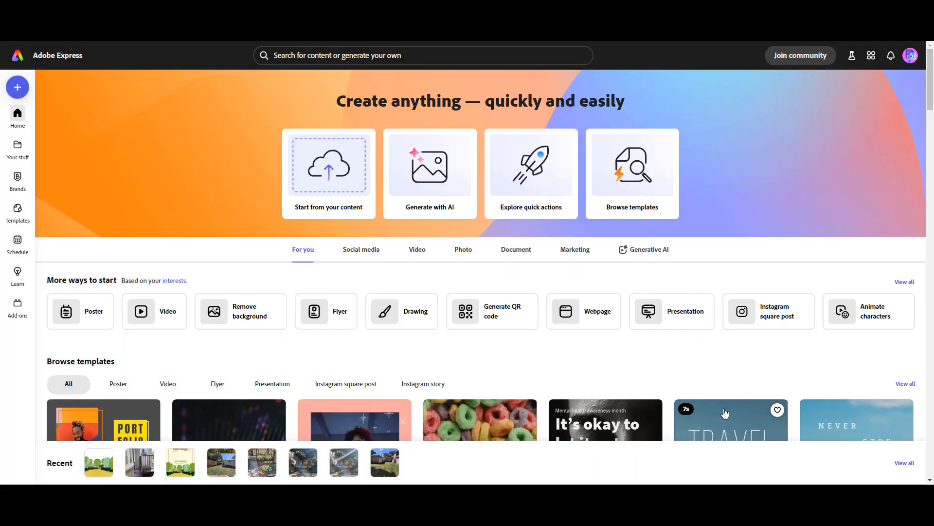
mouse_move(774, 411)
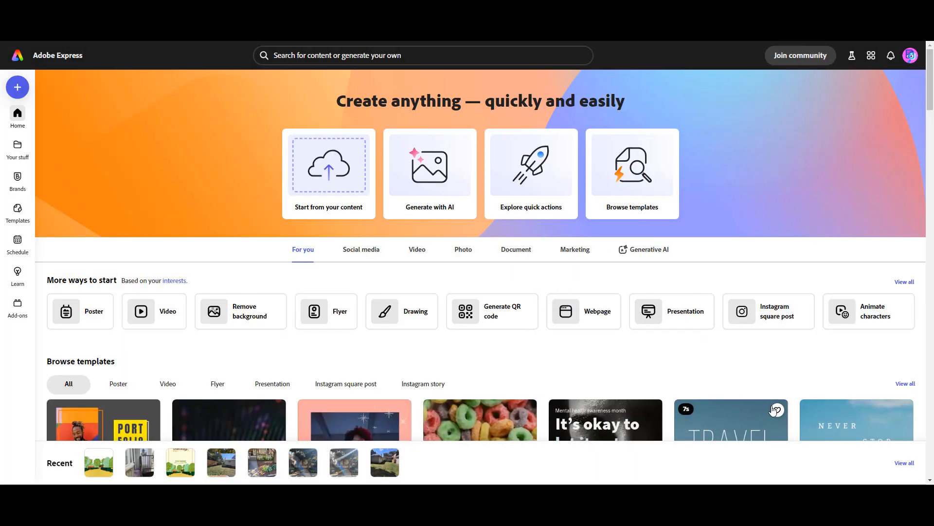
mouse_move(531, 173)
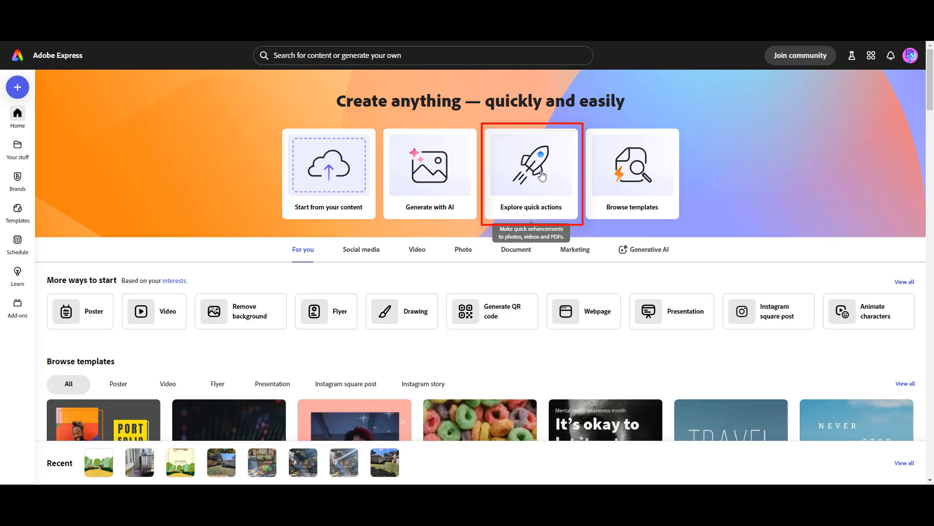
- Browse the full quick actions list and pick Remove objects
left_click(530, 173)
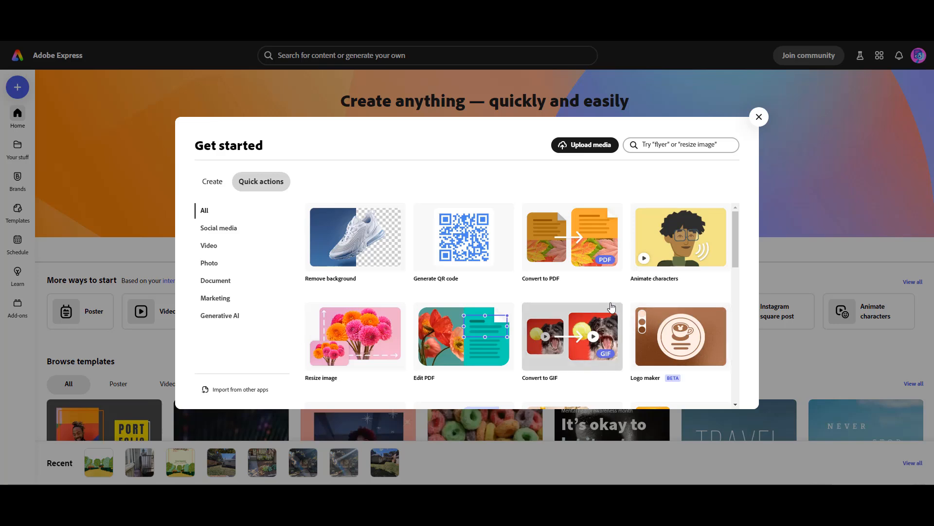
scroll("down", 3)
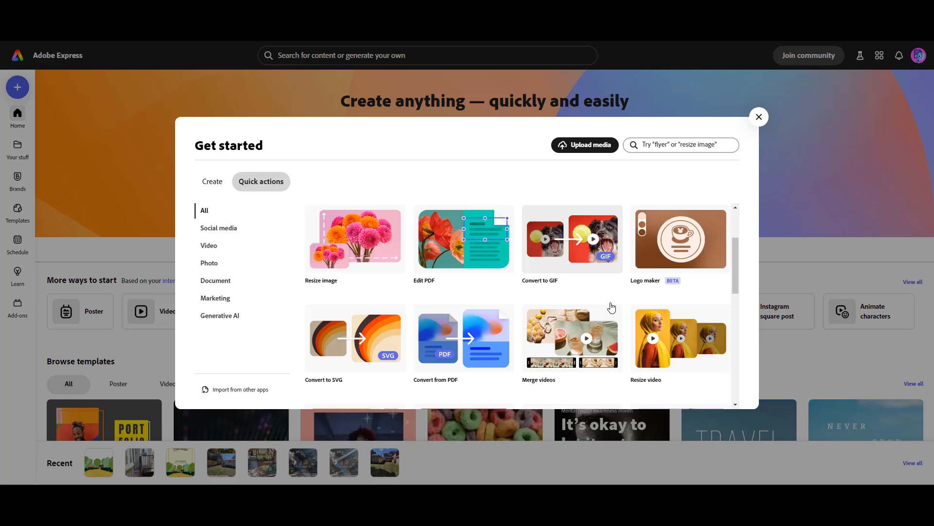
scroll("down", 3)
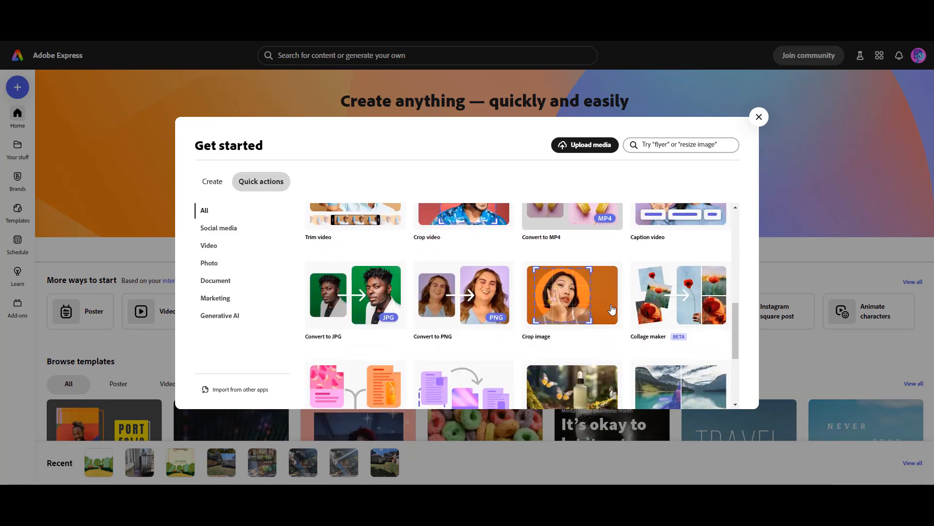
scroll("down", 3)
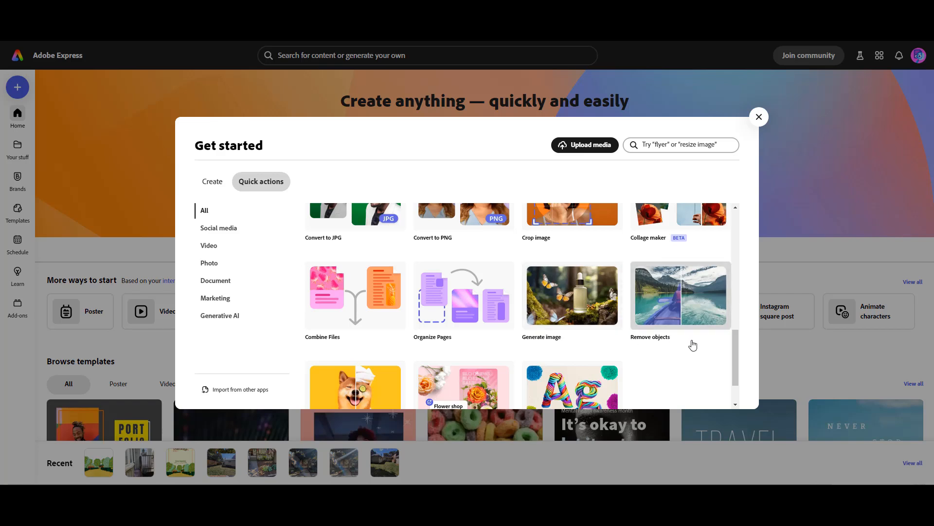
scroll("down", 3)
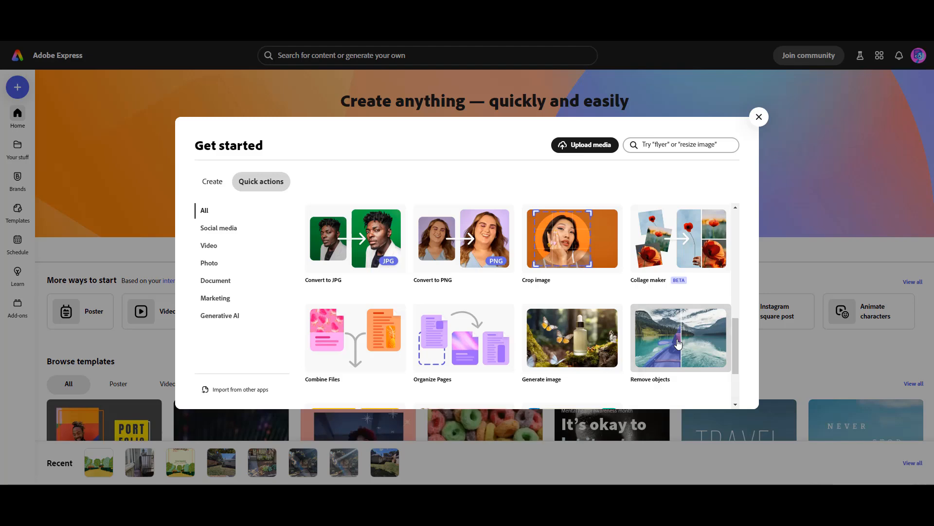
left_click(584, 145)
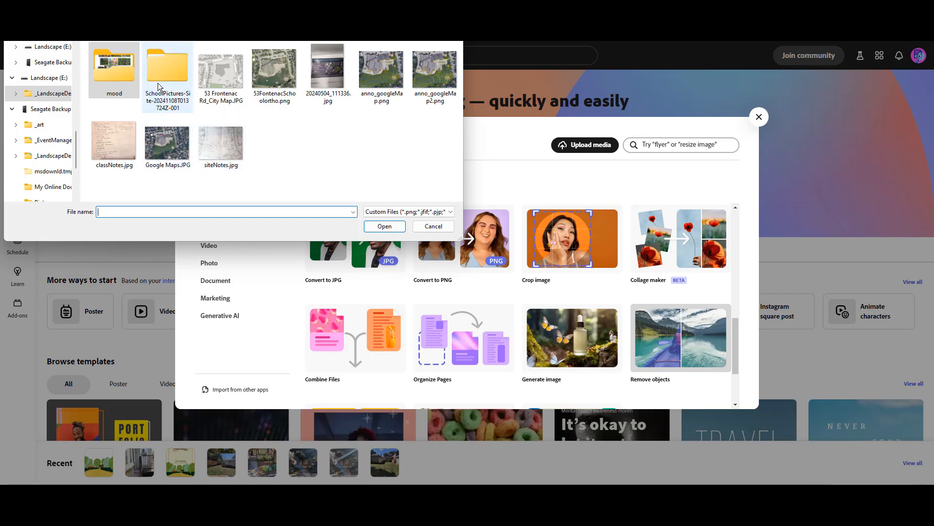
- Upload the autumn path photo IMG_1782.jpg from the SchoolPictures-Site folder
double_click(167, 66)
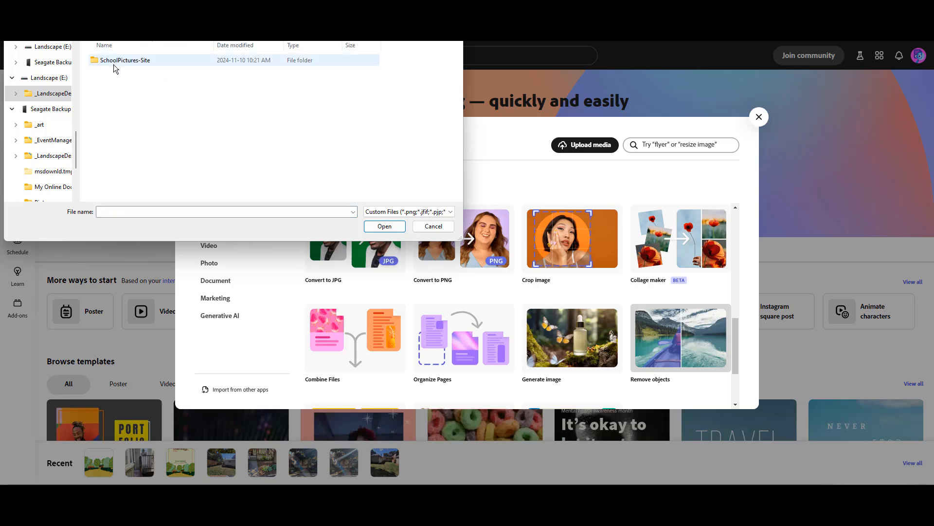
double_click(124, 60)
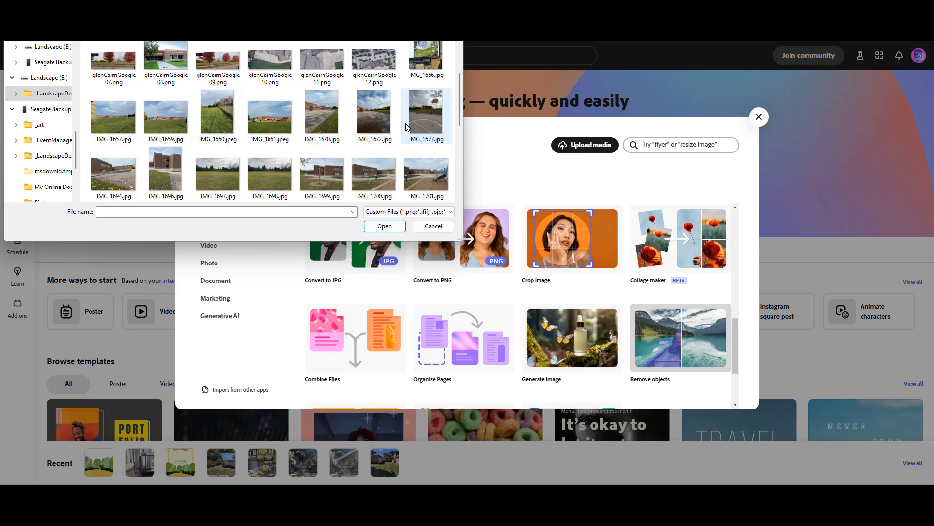
scroll("down", 3)
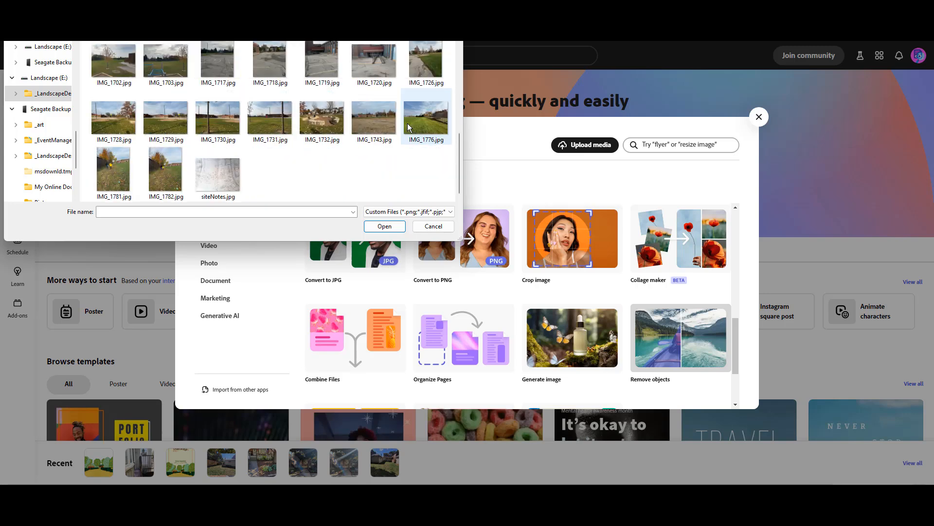
mouse_move(273, 185)
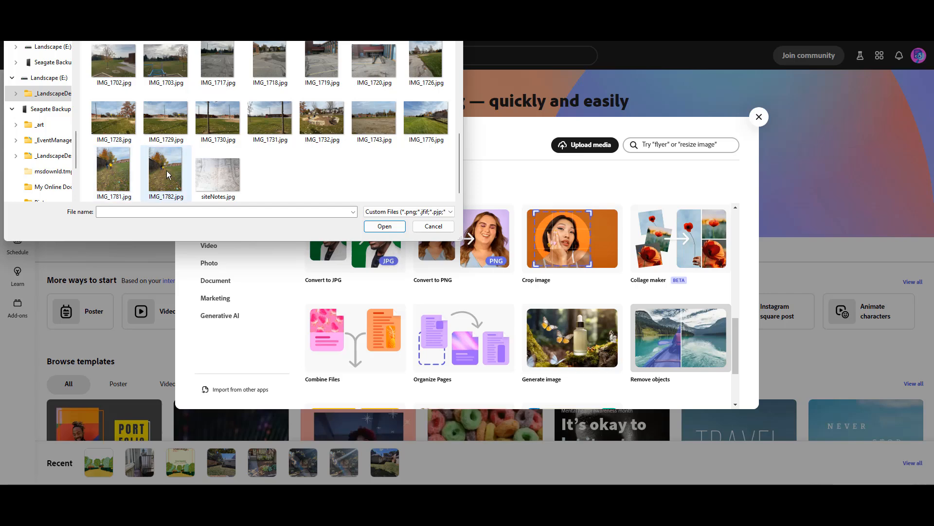
left_click(433, 226)
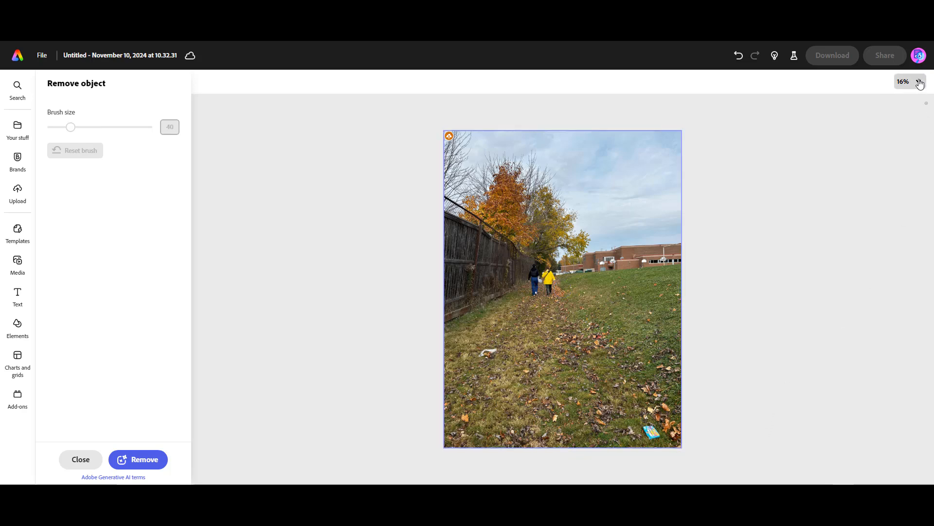
- Zoom the canvas to 25% and then 33%
left_click(905, 81)
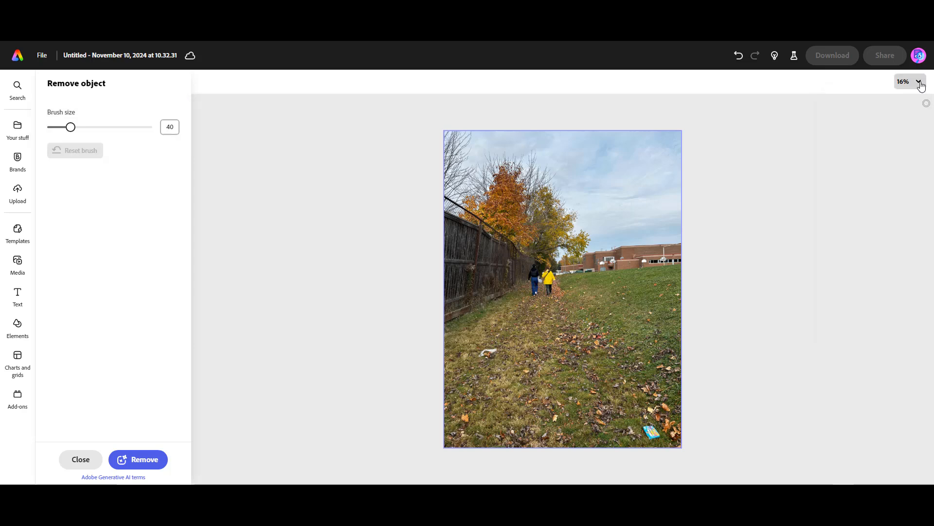
left_click(906, 81)
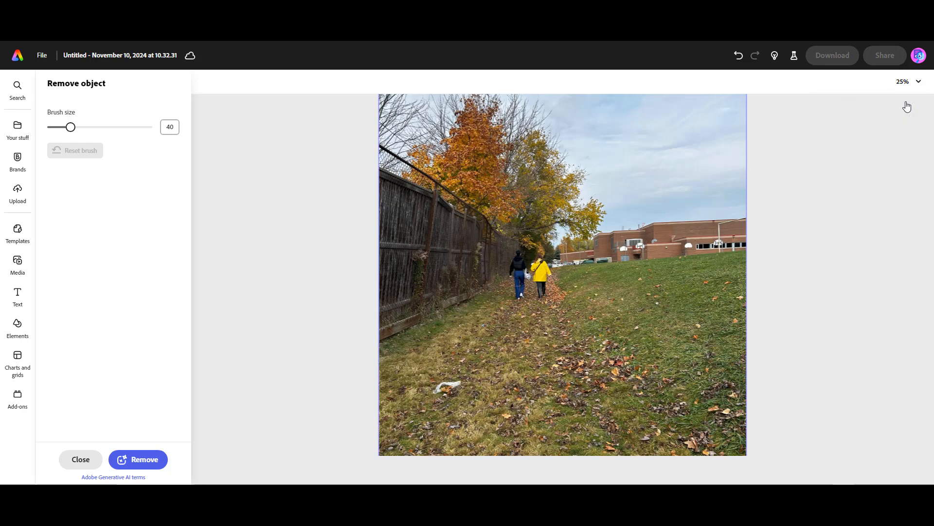
mouse_move(621, 335)
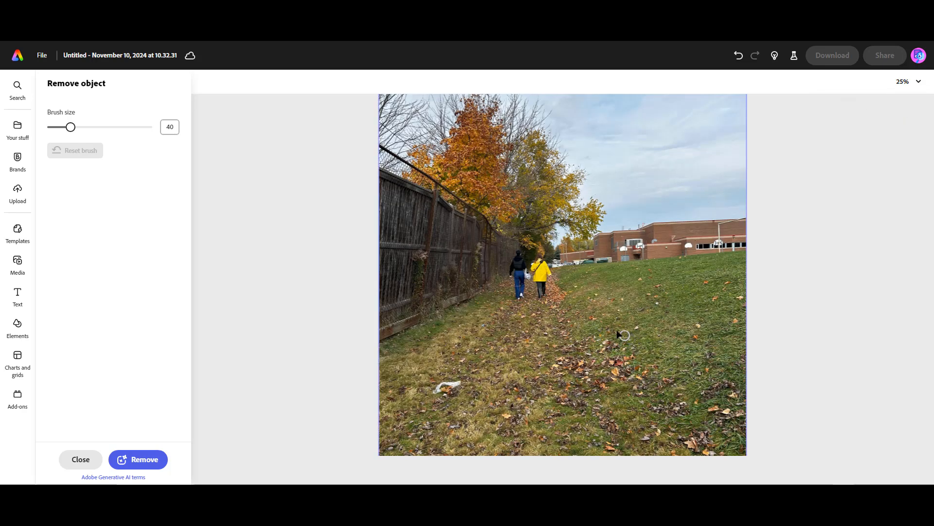
left_click(918, 82)
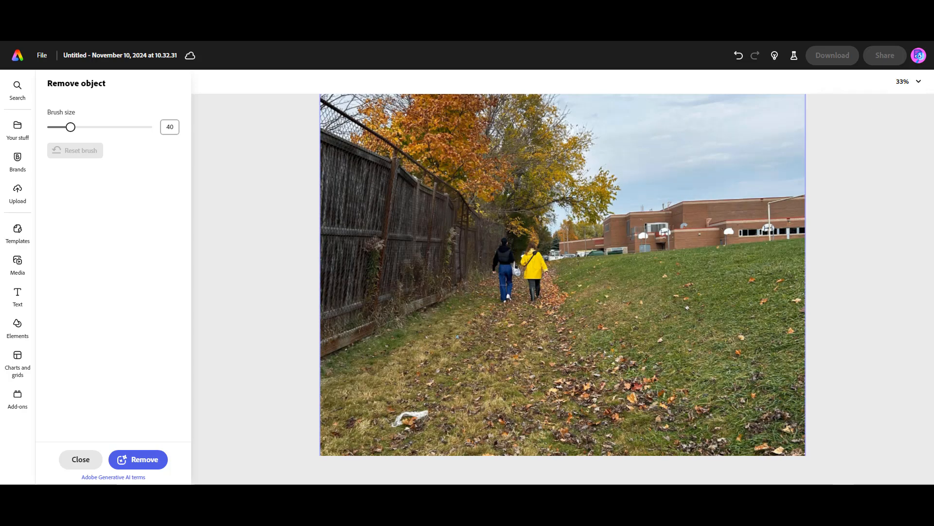
mouse_move(520, 243)
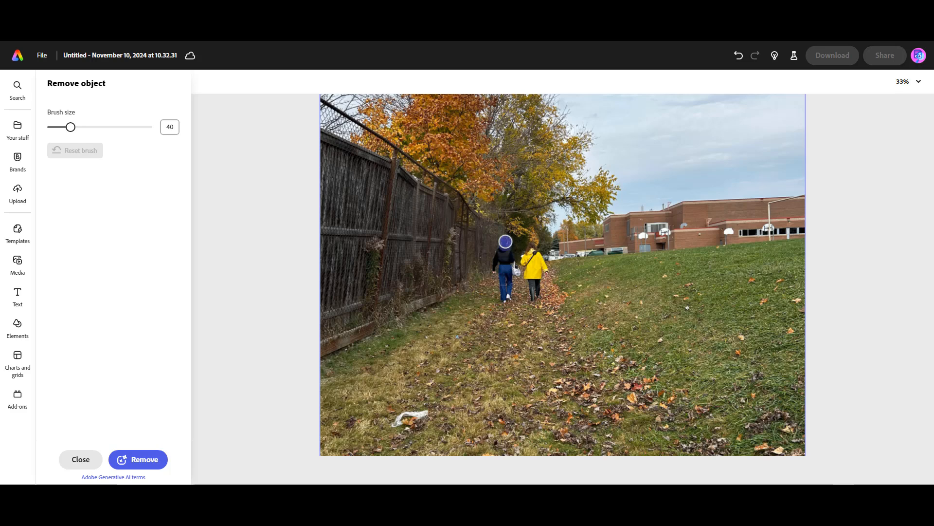
- Brush over the black-jacket and yellow-jacket walkers and start their removal
left_click_drag(505, 241, 492, 270)
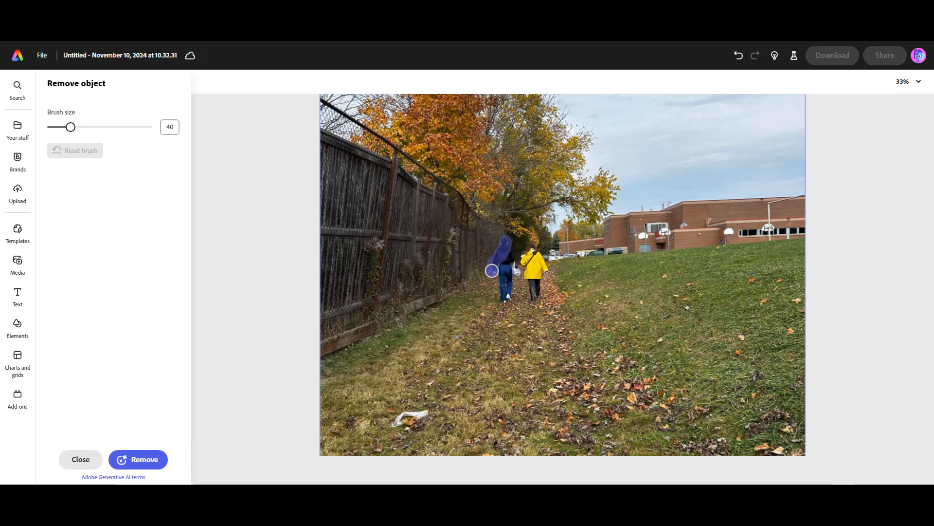
left_click_drag(491, 270, 502, 299)
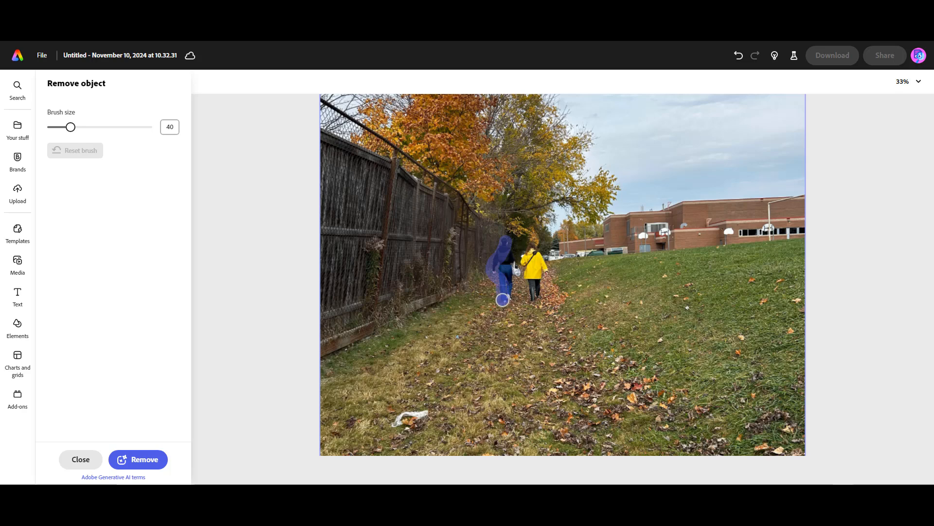
left_click_drag(502, 299, 505, 271)
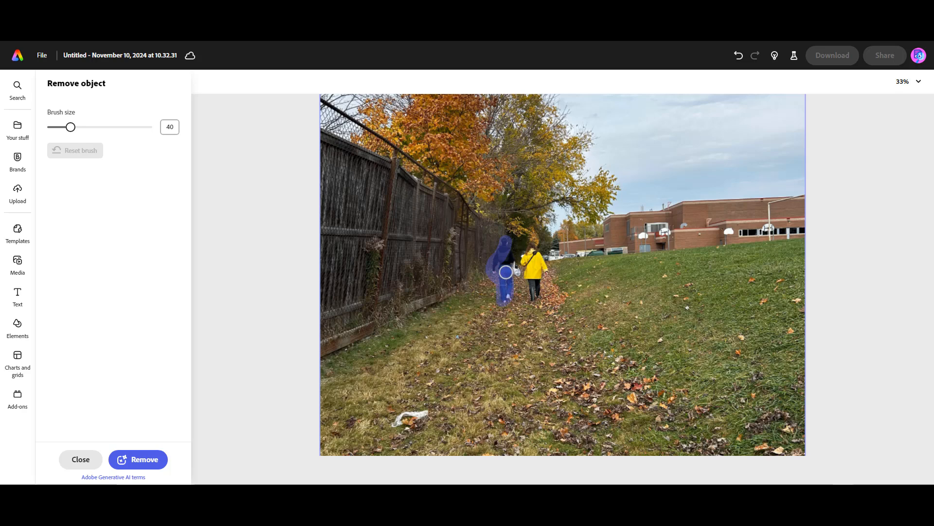
left_click_drag(505, 271, 513, 262)
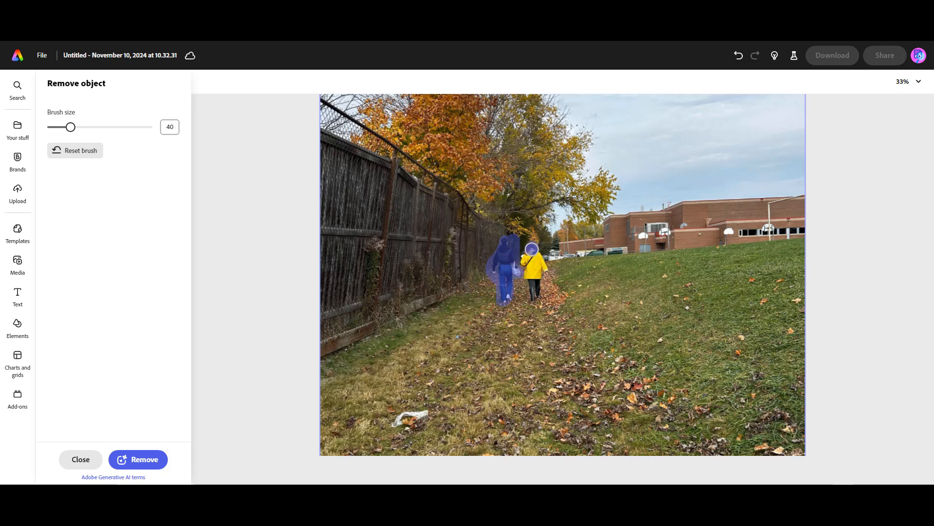
left_click_drag(529, 247, 531, 273)
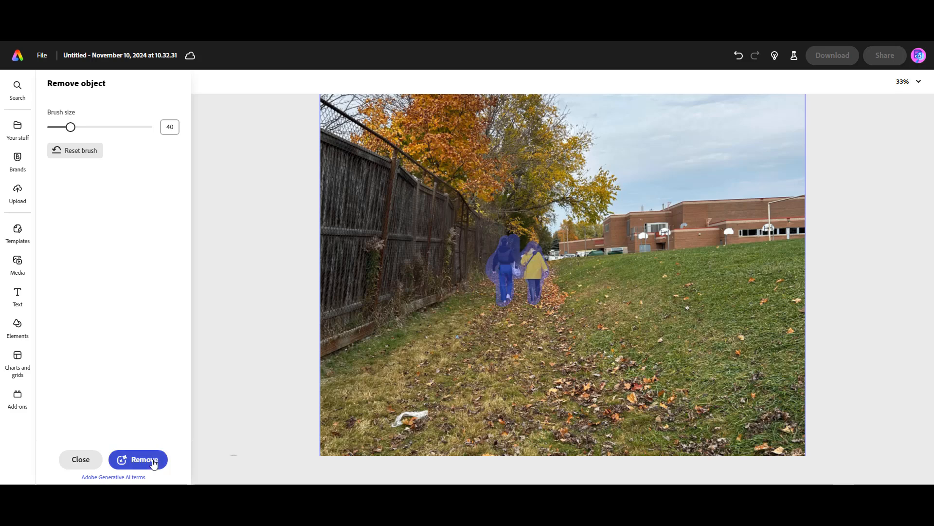
left_click(138, 459)
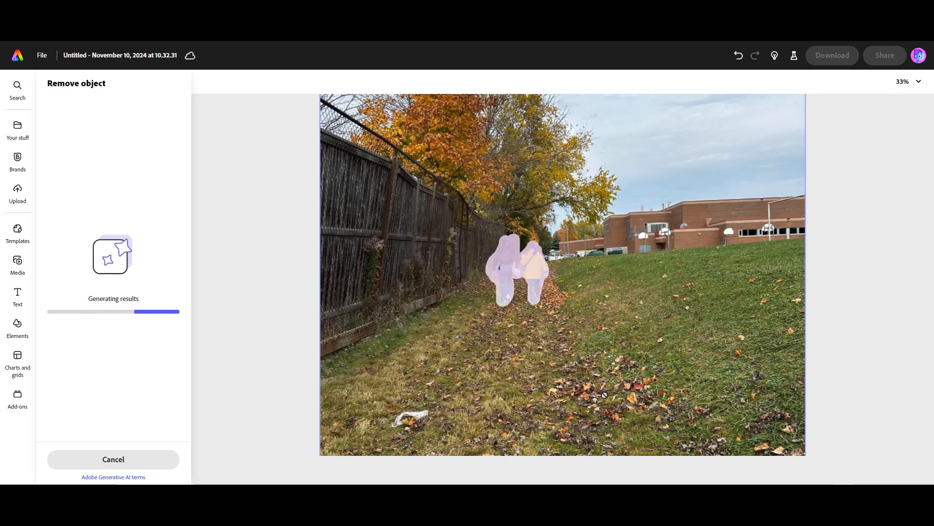
mouse_move(625, 391)
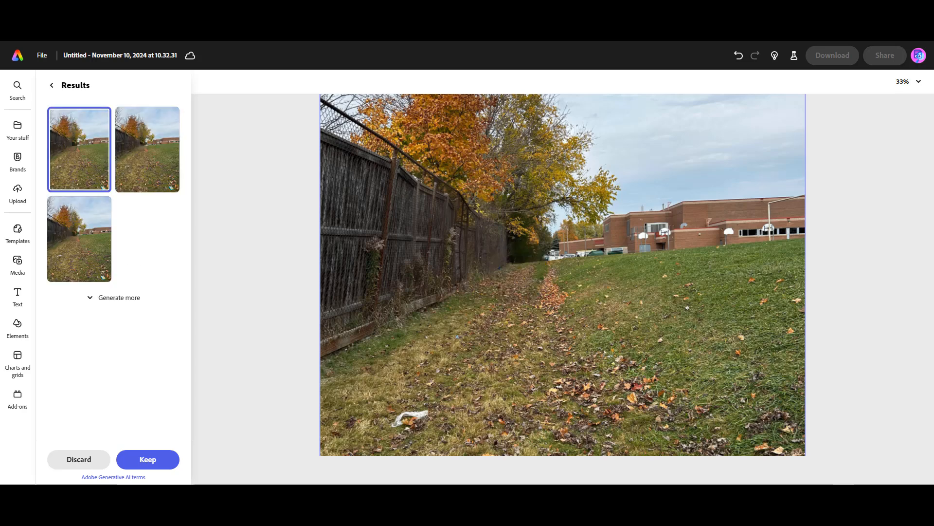
mouse_move(71, 166)
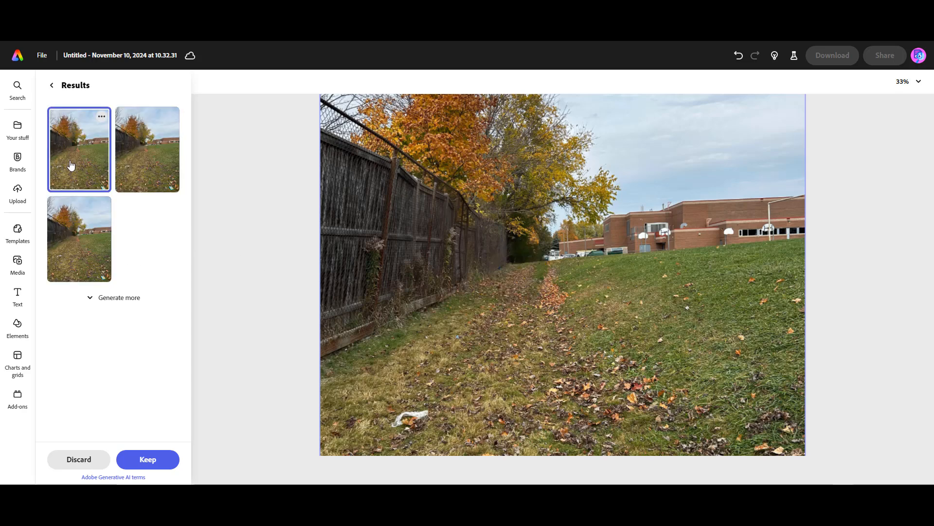
- Compare the three generated results and choose the third one
left_click(147, 148)
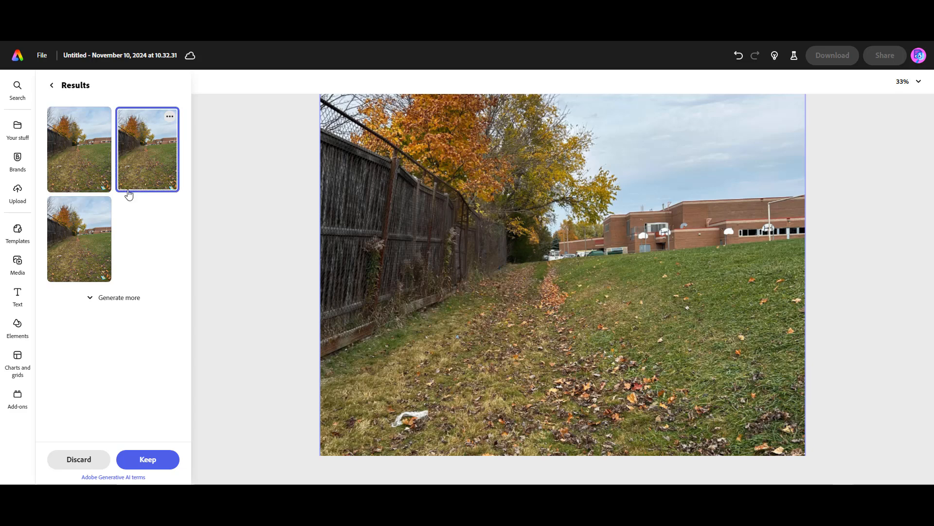
left_click(79, 238)
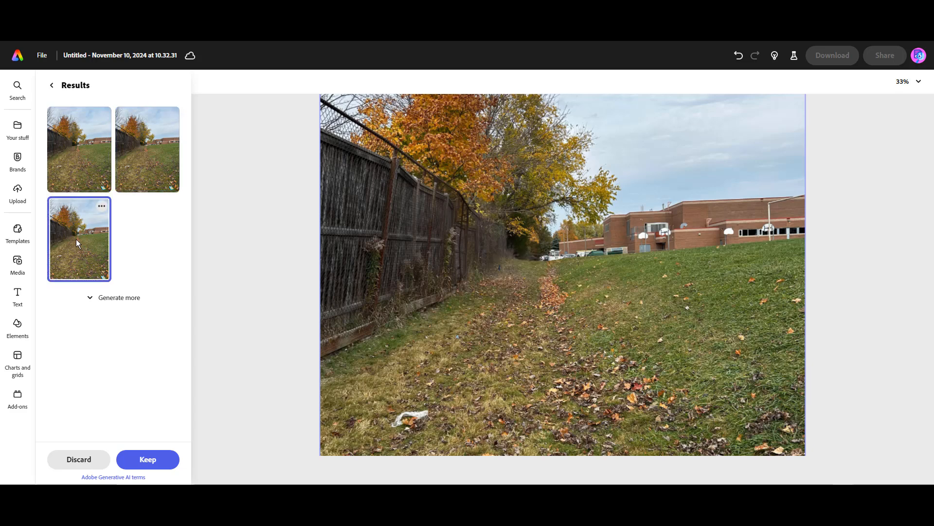
left_click(79, 148)
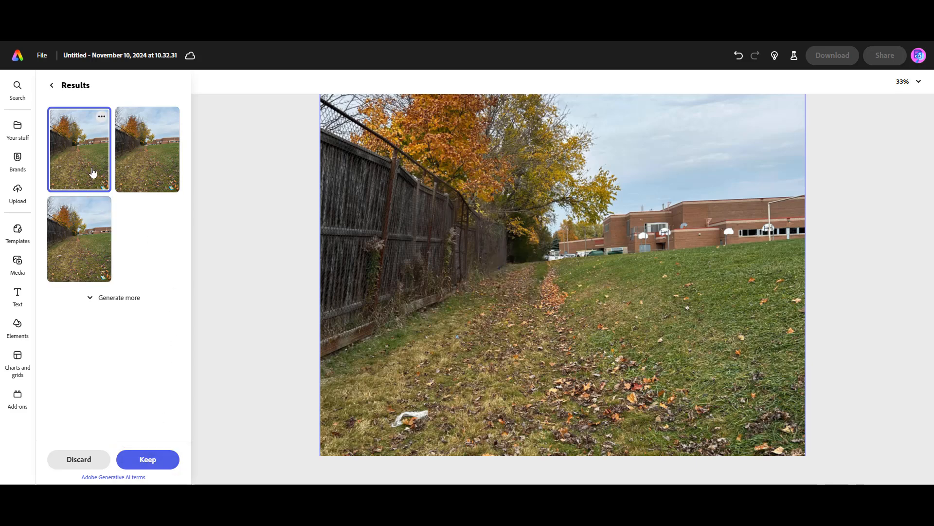
left_click(79, 239)
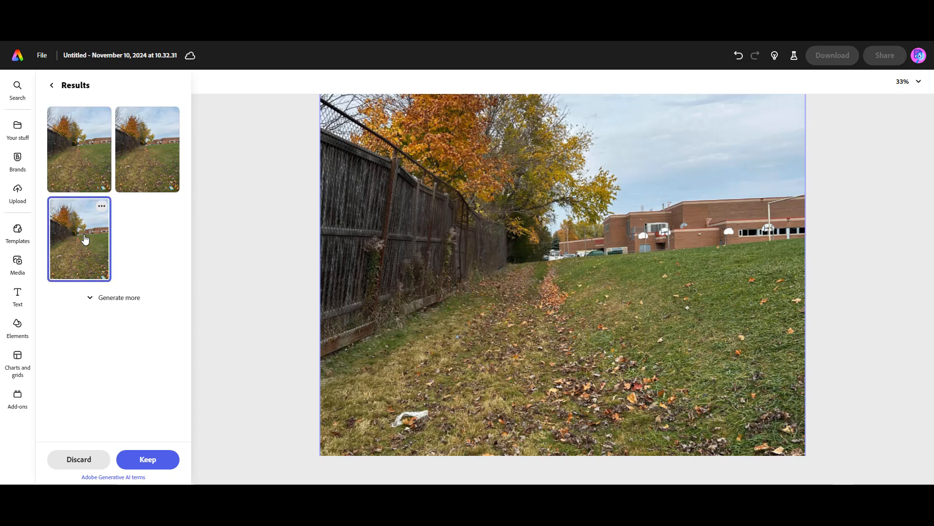
left_click(78, 148)
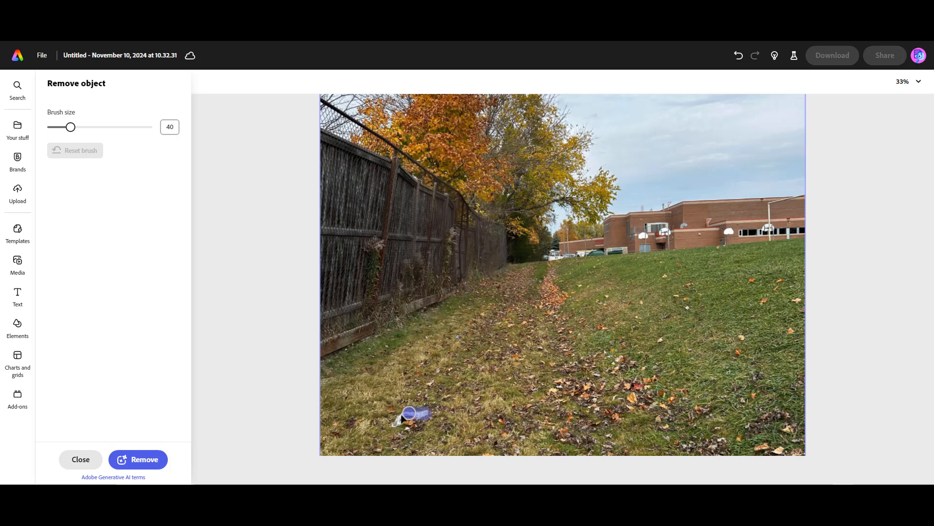
- Brush the white litter in the grass, remove it, and keep the first result
left_click_drag(408, 411, 405, 423)
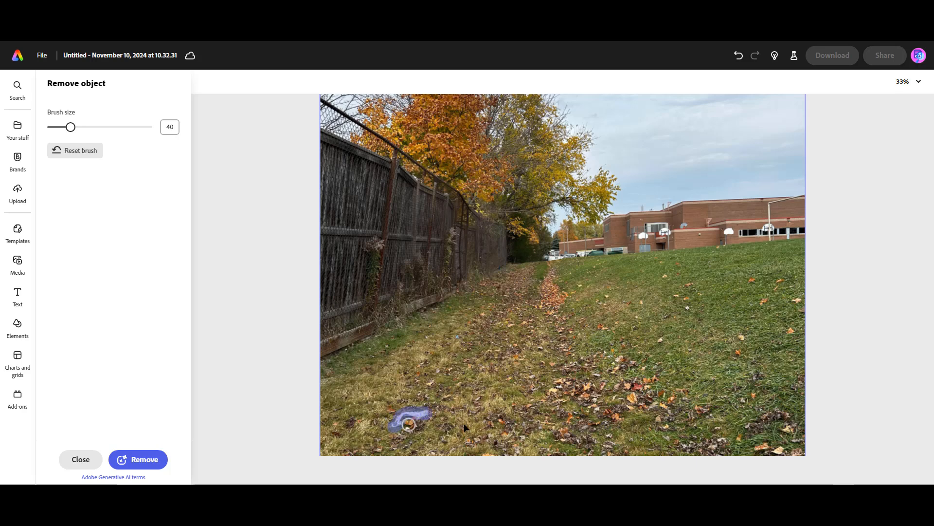
left_click(137, 459)
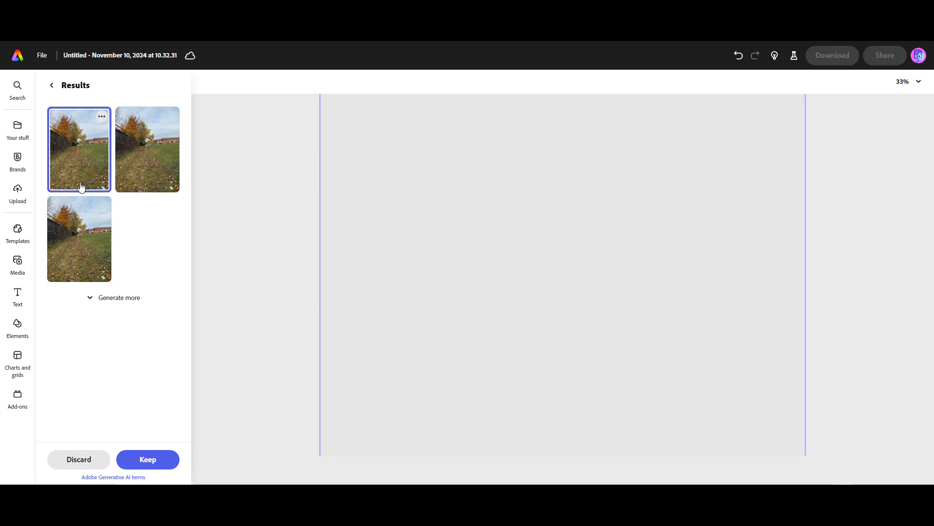
left_click(78, 149)
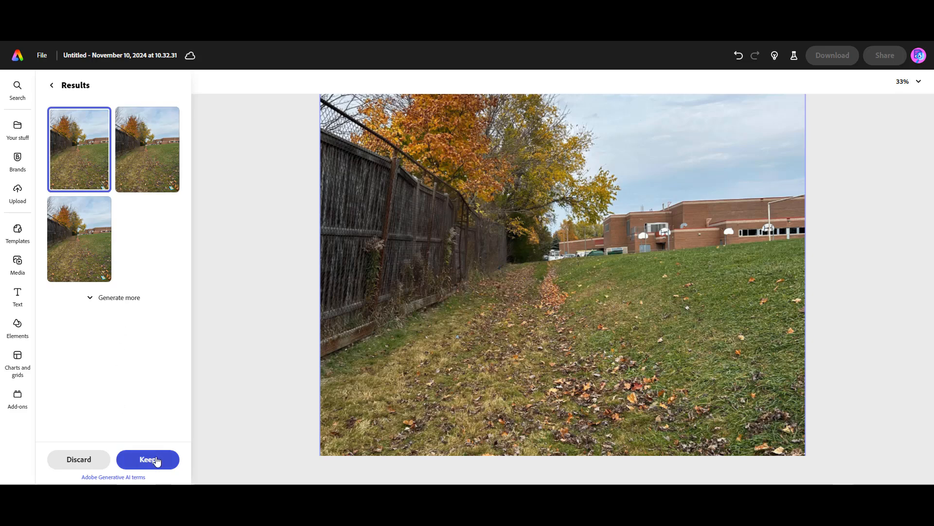
left_click(147, 459)
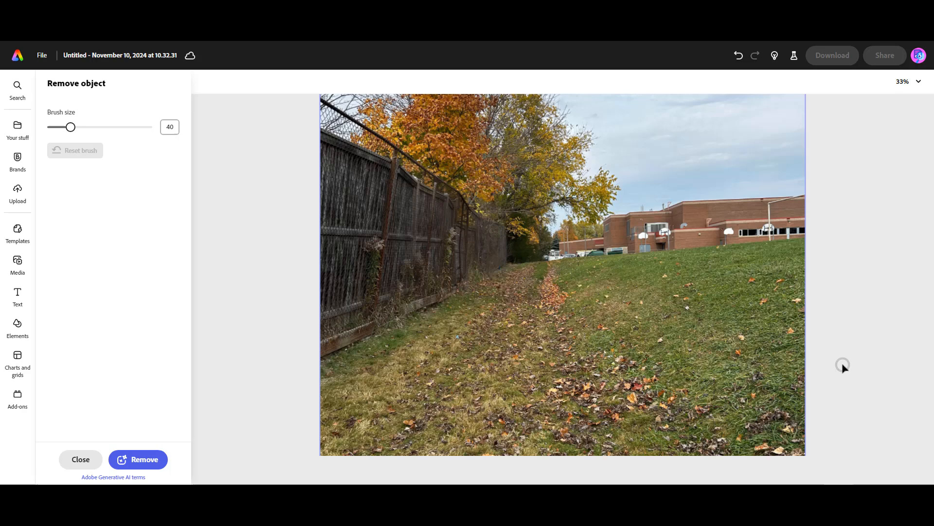
mouse_move(875, 361)
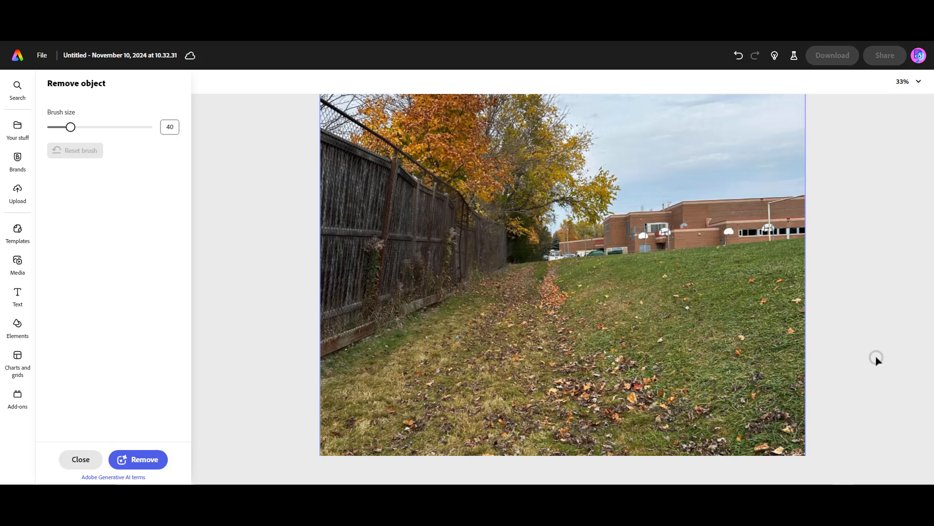
mouse_move(923, 220)
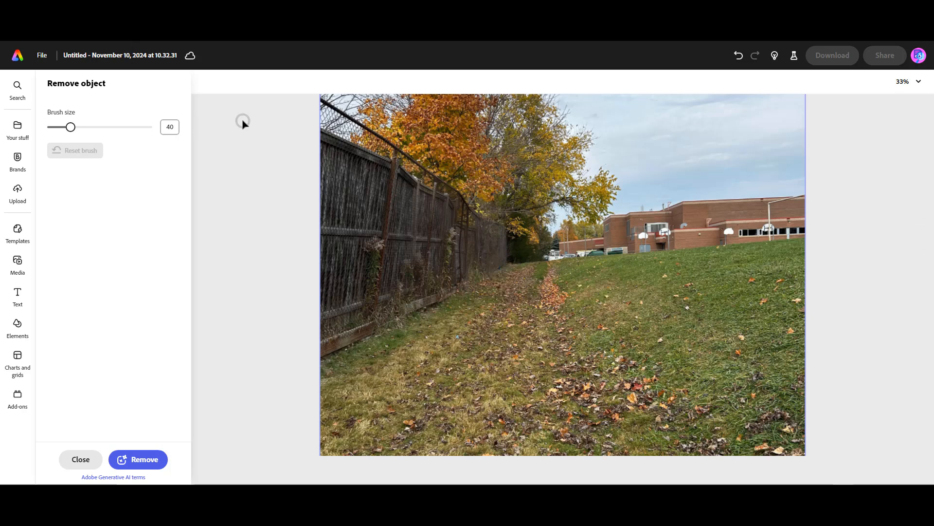
mouse_move(133, 435)
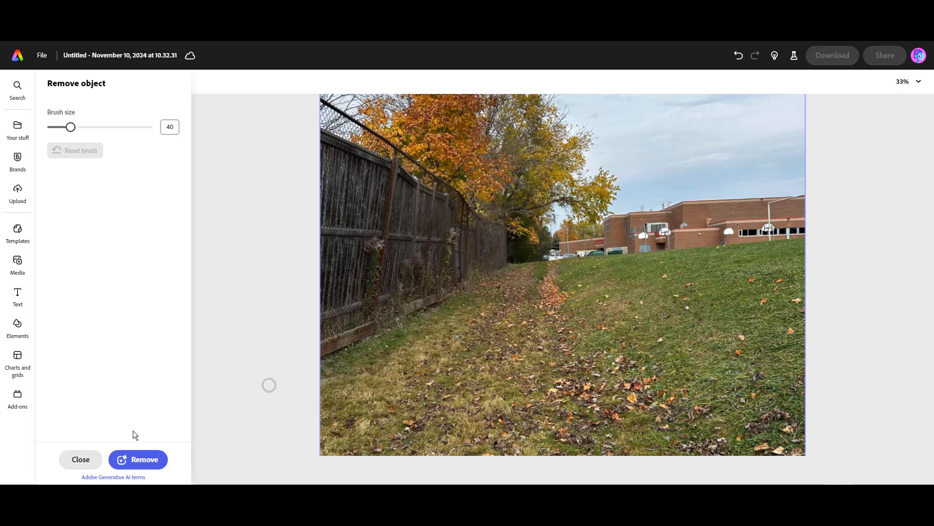
- Close the Remove object panel to return to the main editor
left_click(81, 459)
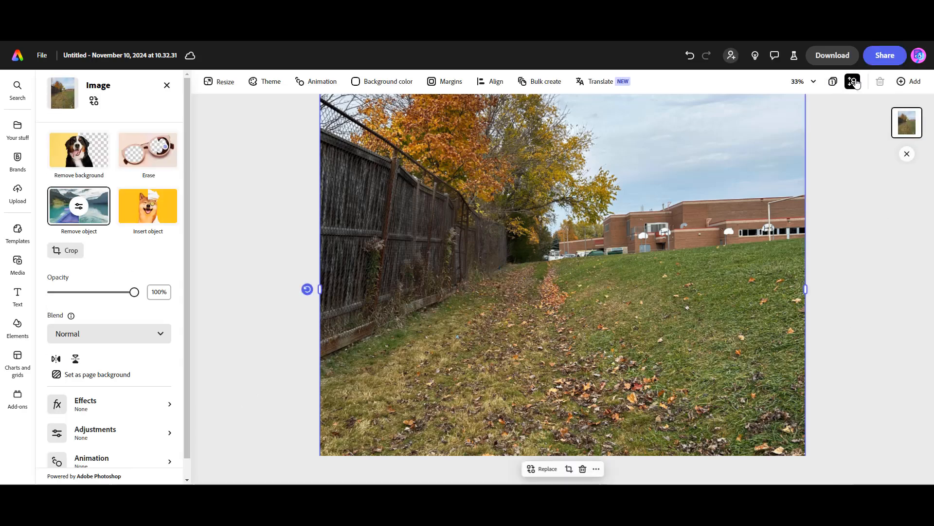
- Download the cleaned path photo in PNG format
left_click(832, 55)
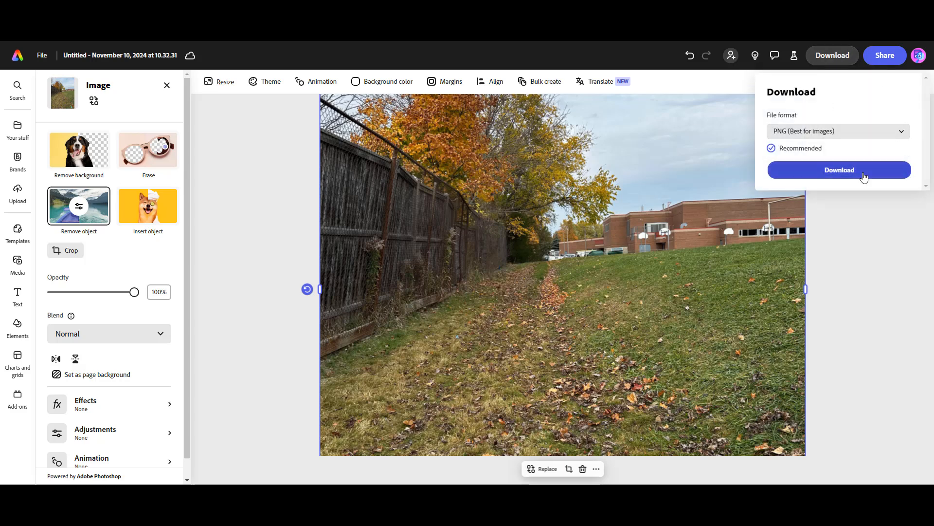
left_click(839, 170)
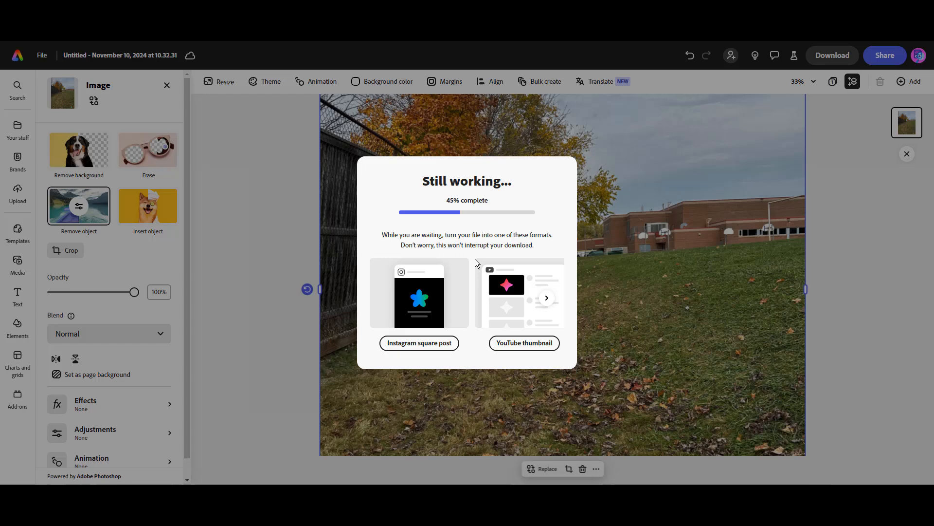